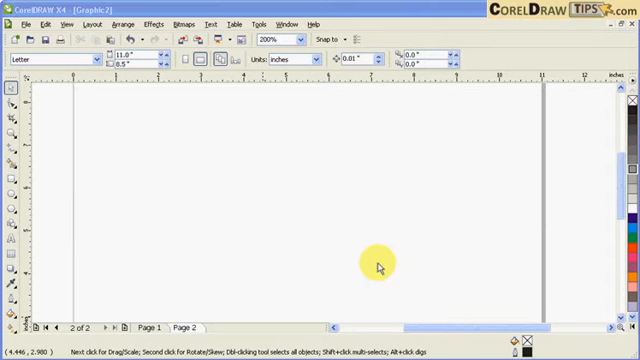
mouse_move(64, 184)
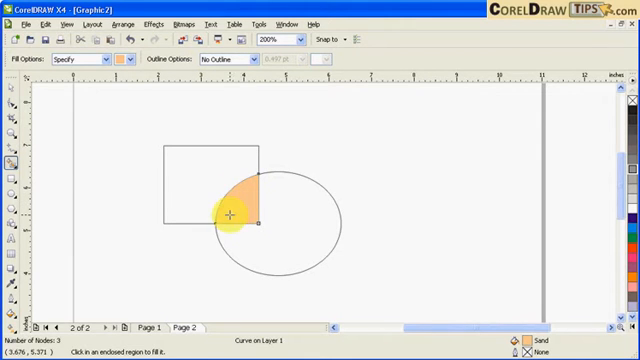
Step: Undo the orange Smart Fill and check the Fill Options dropdown on the property bar
click(224, 210)
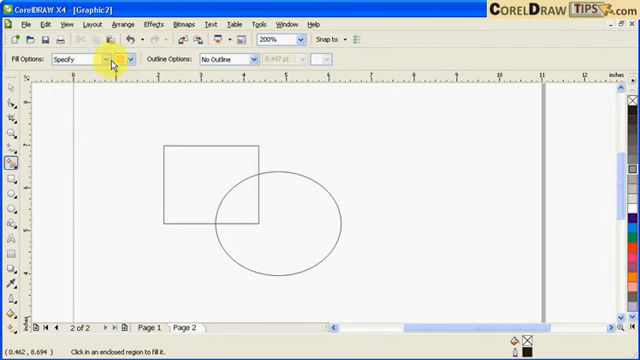
click(112, 60)
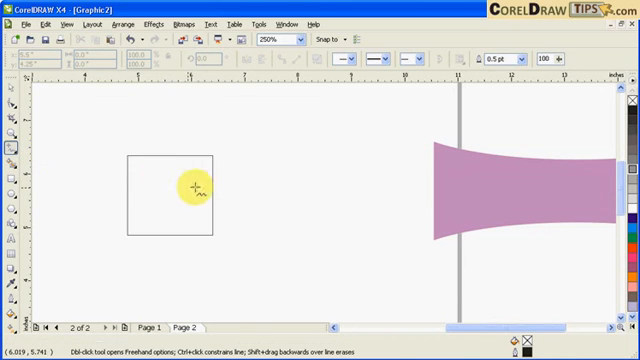
Step: Draw an open Bezier line from inside the rectangle extending below it
click(12, 148)
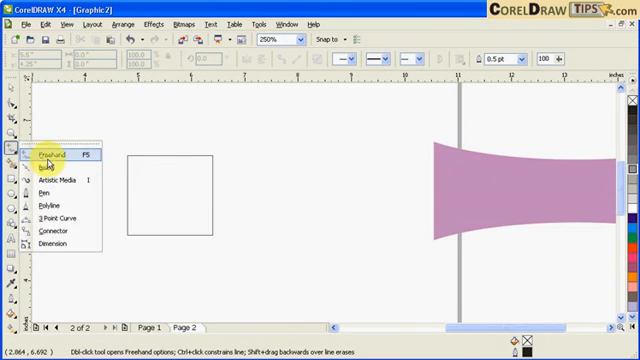
mouse_move(50, 168)
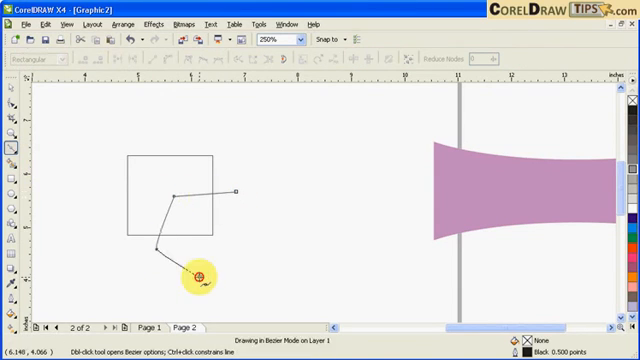
click(220, 192)
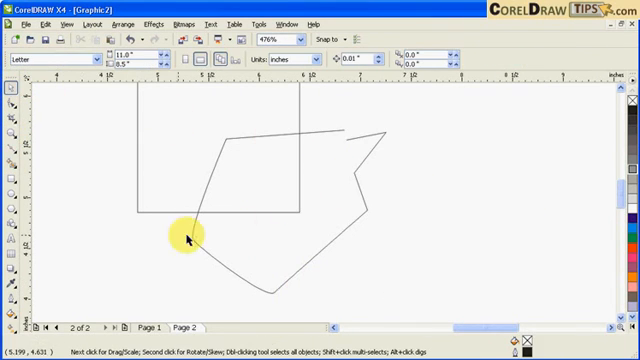
mouse_move(12, 160)
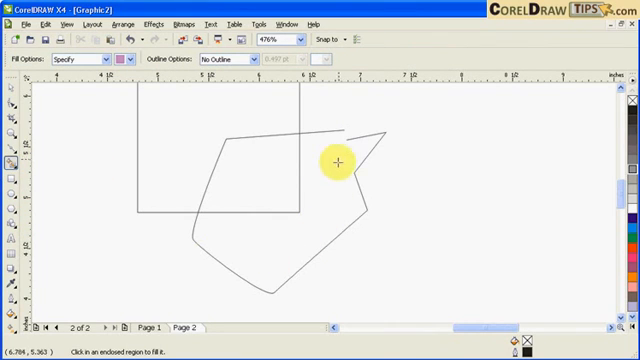
mouse_move(328, 212)
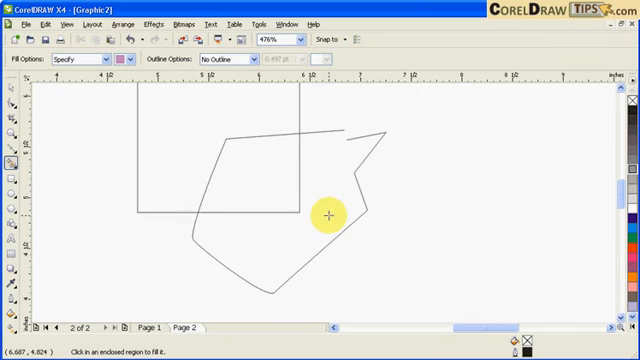
Step: Smart Fill inside the open line's region; only the rectangle fills purple
click(330, 214)
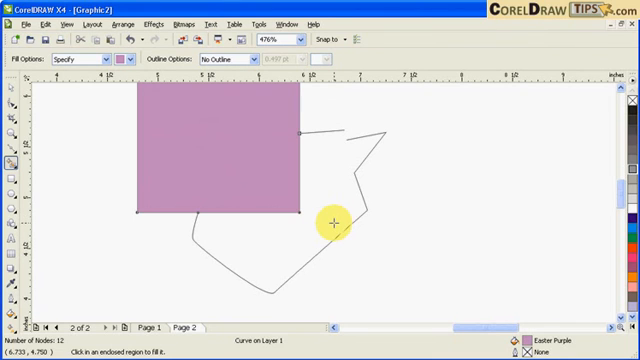
mouse_move(300, 148)
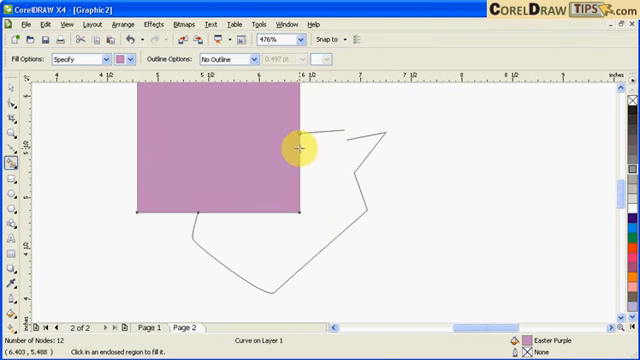